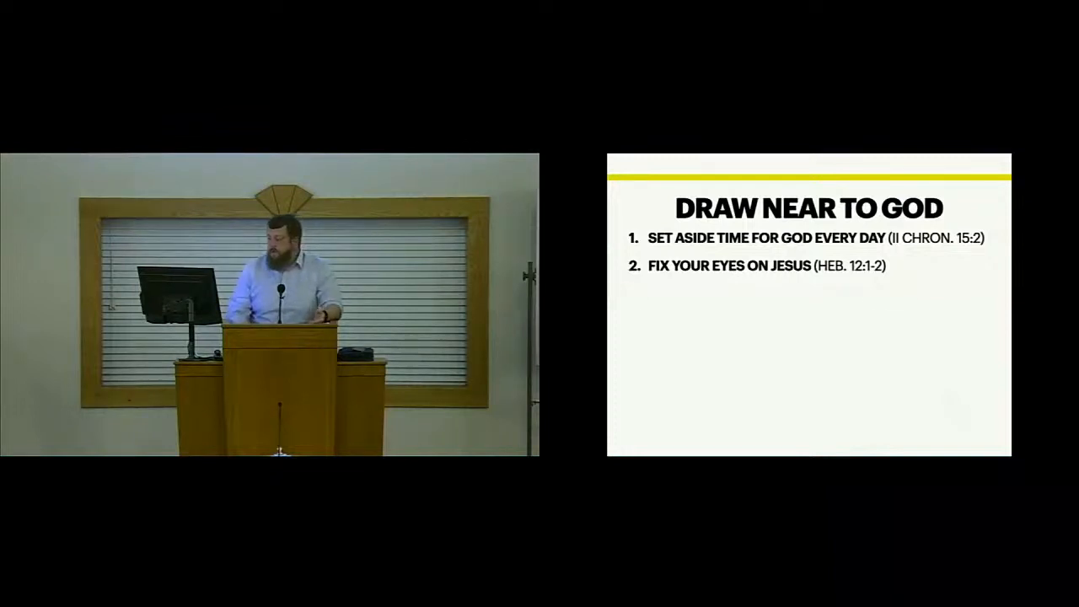
{"action": "key", "text": "right"}
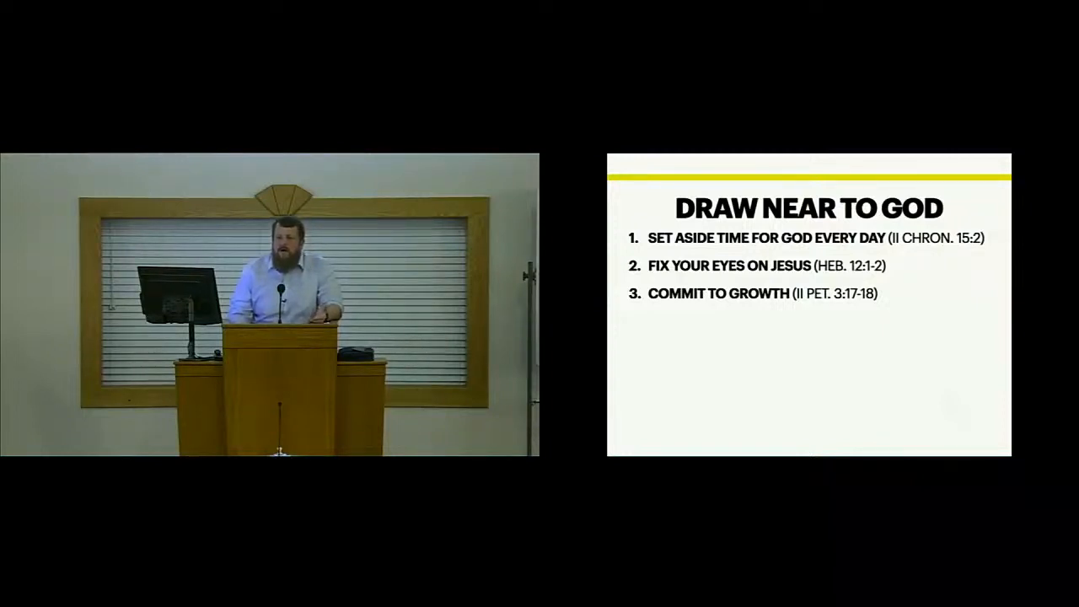